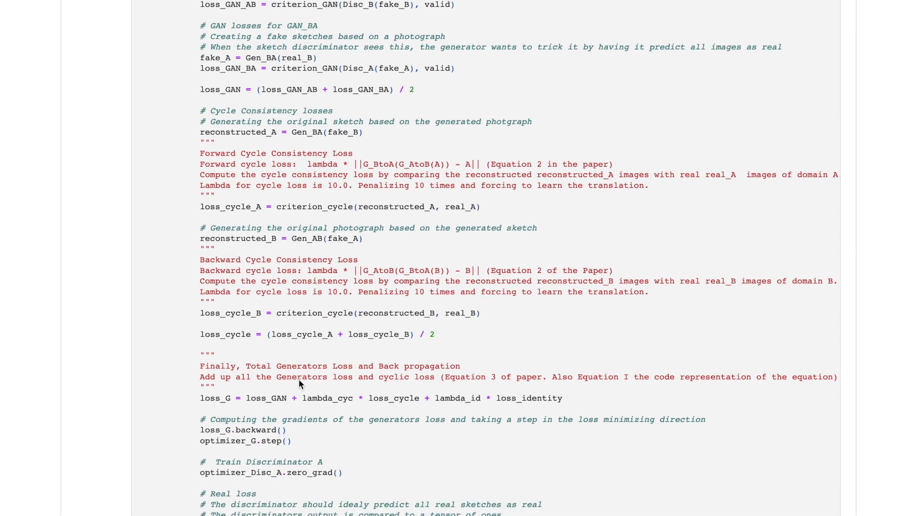
pyautogui.scroll(3)
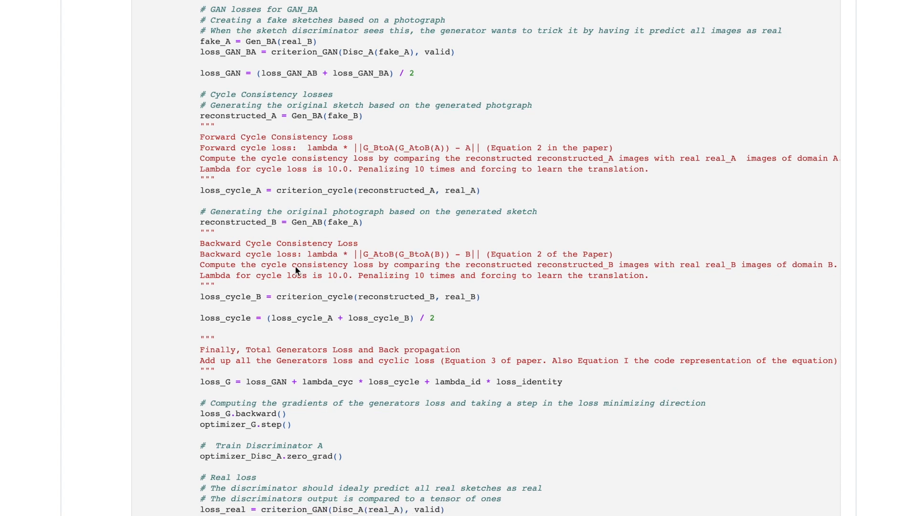
pyautogui.moveTo(173, 219)
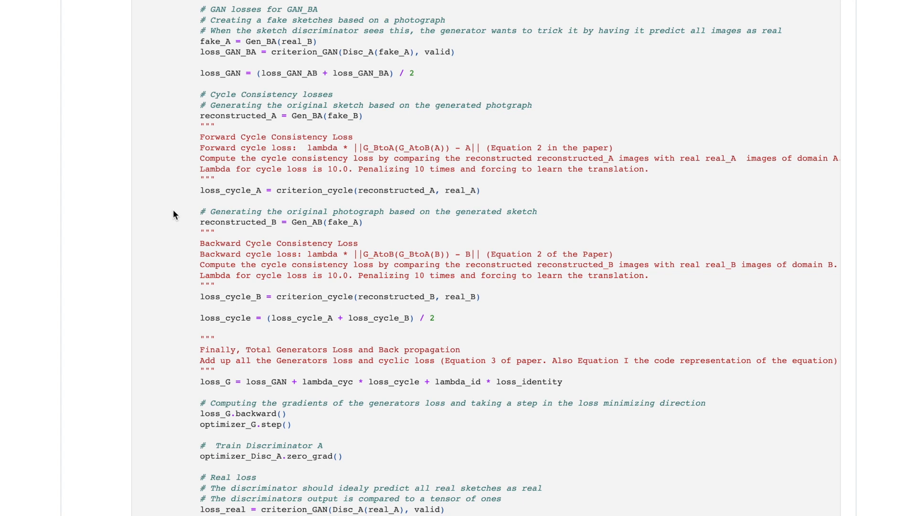
pyautogui.scroll(3)
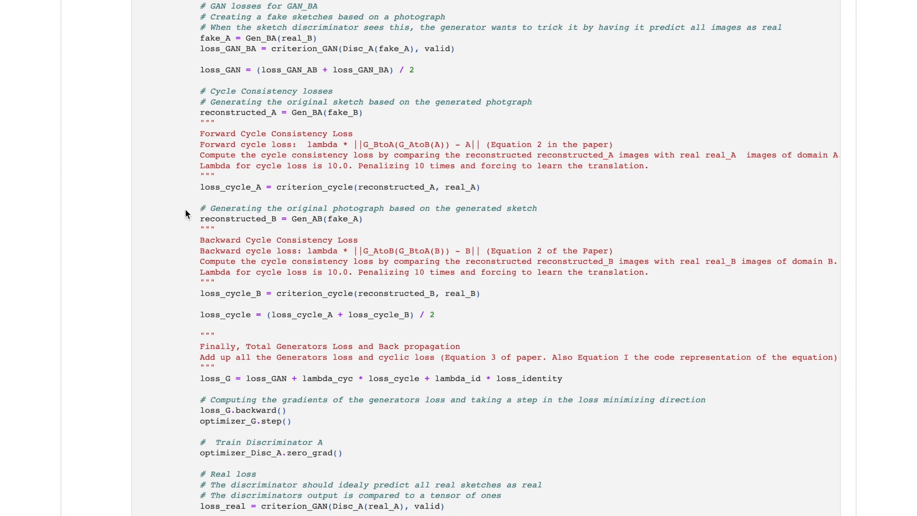
pyautogui.moveTo(179, 282)
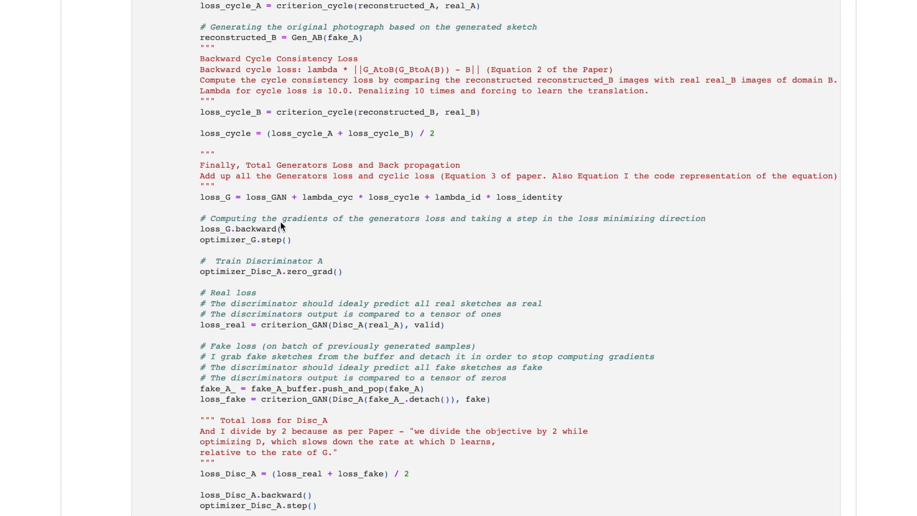
pyautogui.scroll(-3)
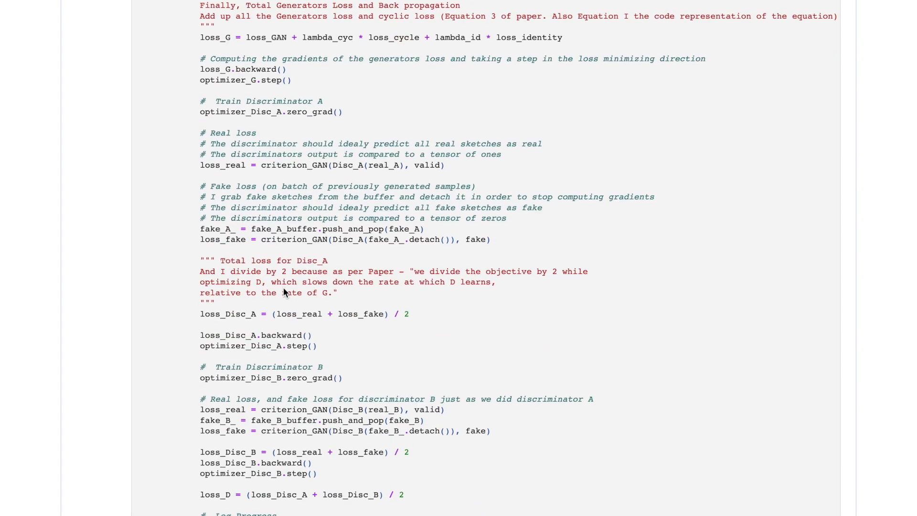
pyautogui.scroll(-3)
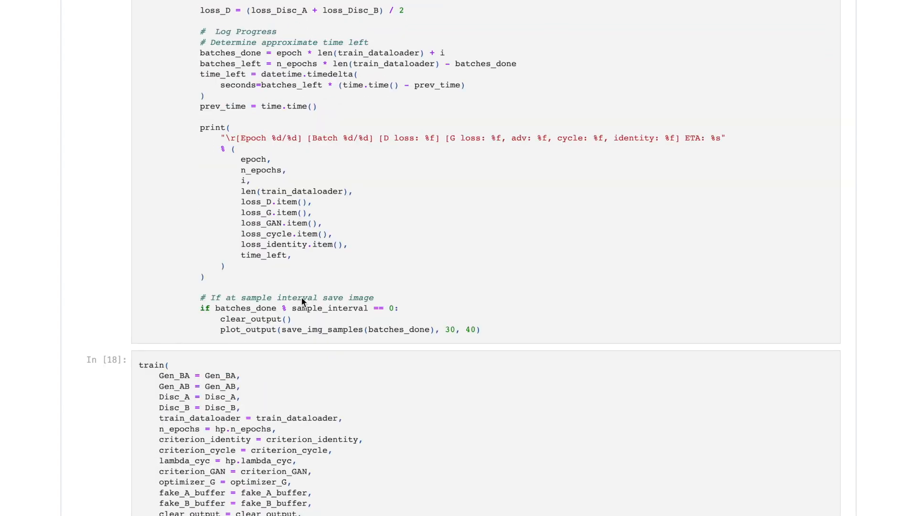
pyautogui.scroll(3)
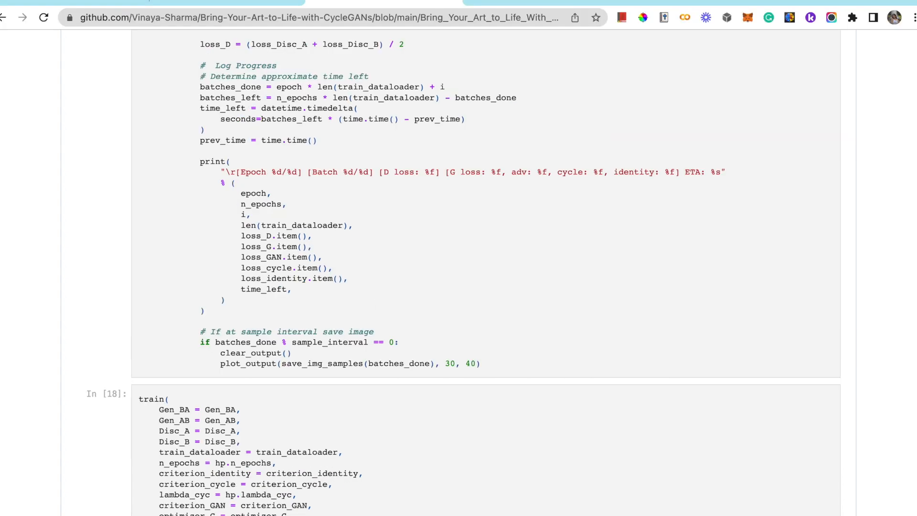
pyautogui.scroll(-3)
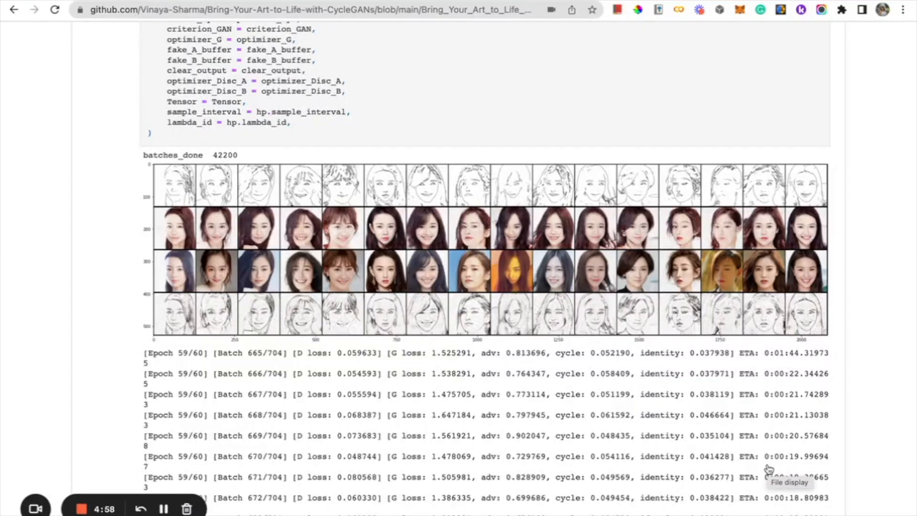
pyautogui.moveTo(320, 284)
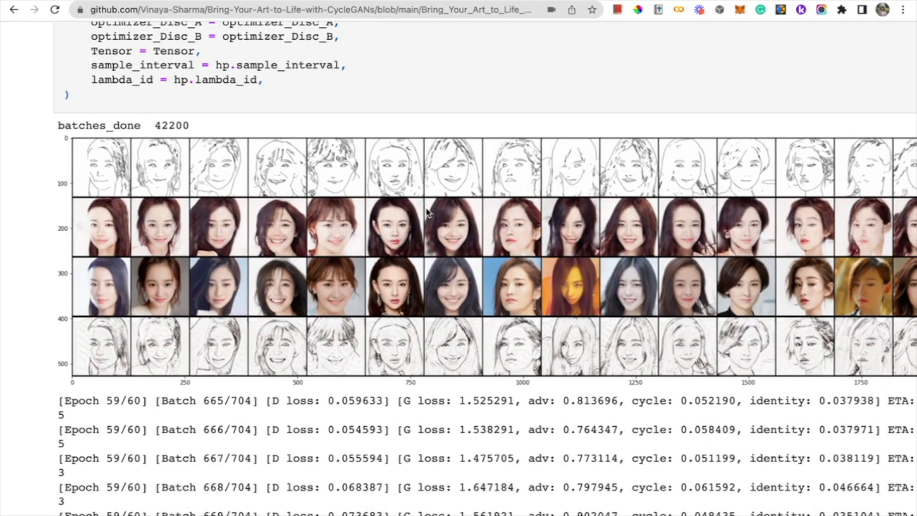
pyautogui.hscroll(3)
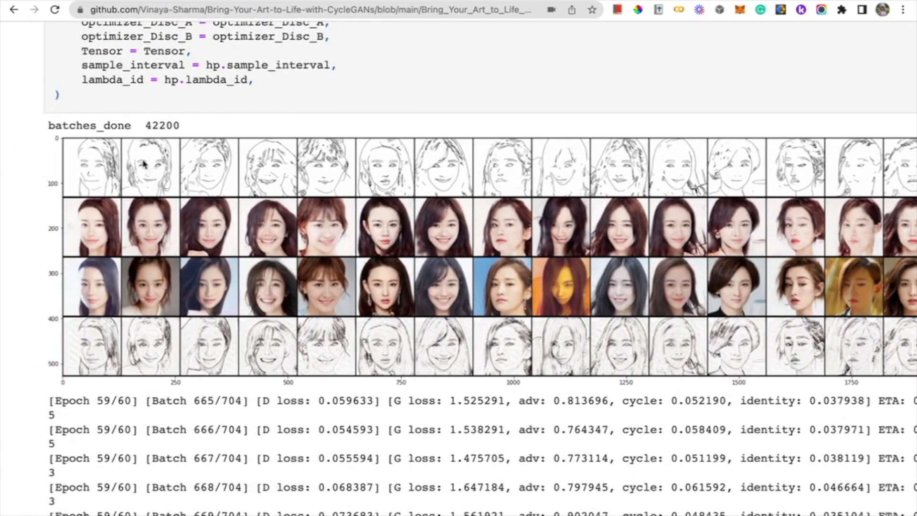
pyautogui.moveTo(263, 178)
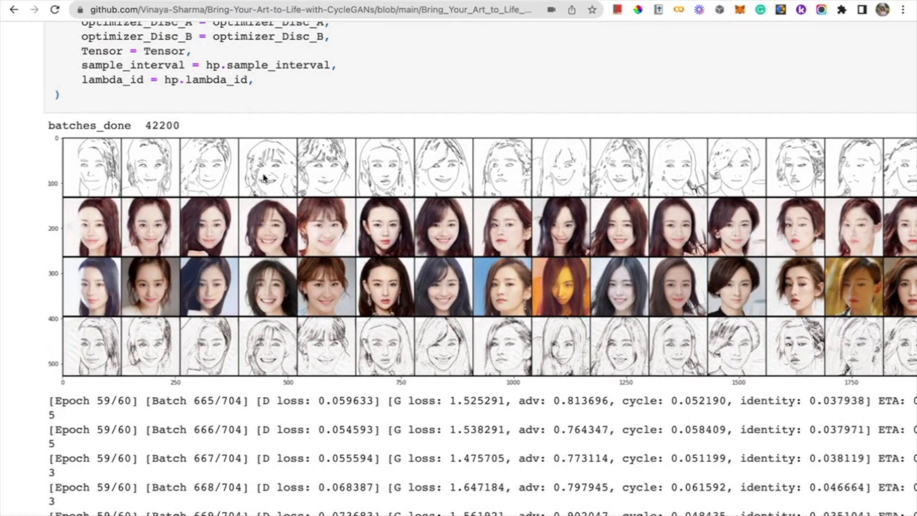
pyautogui.moveTo(307, 234)
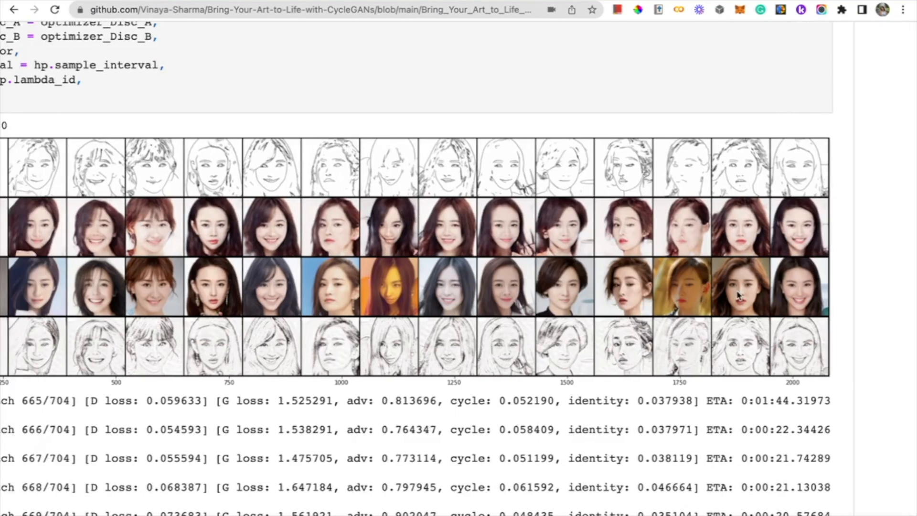
pyautogui.moveTo(828, 301)
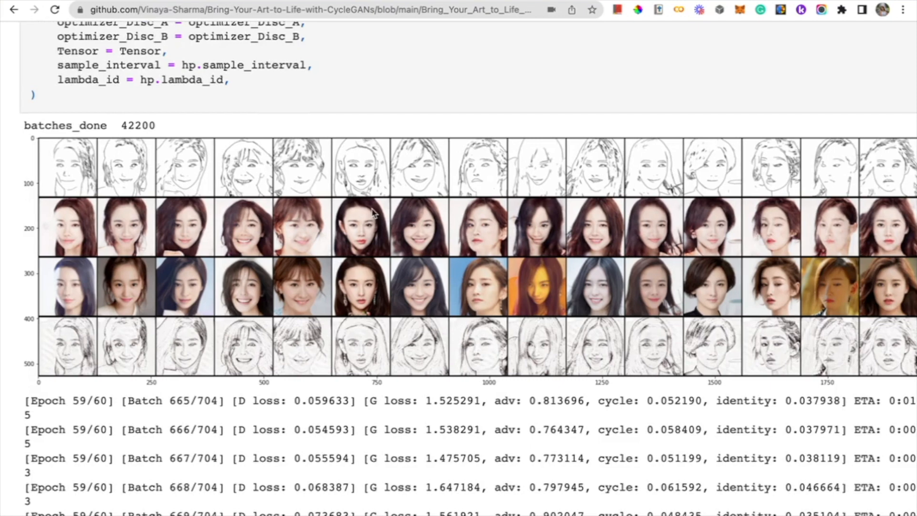
pyautogui.moveTo(321, 263)
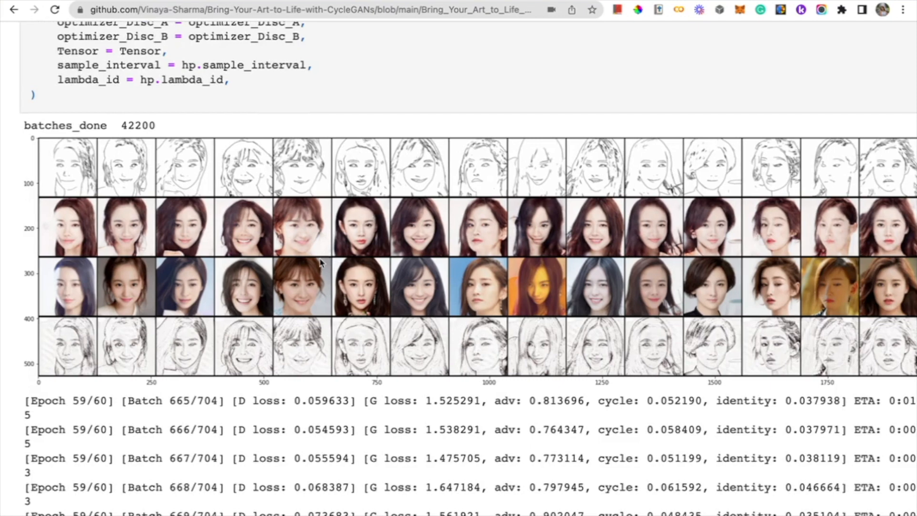
pyautogui.moveTo(309, 302)
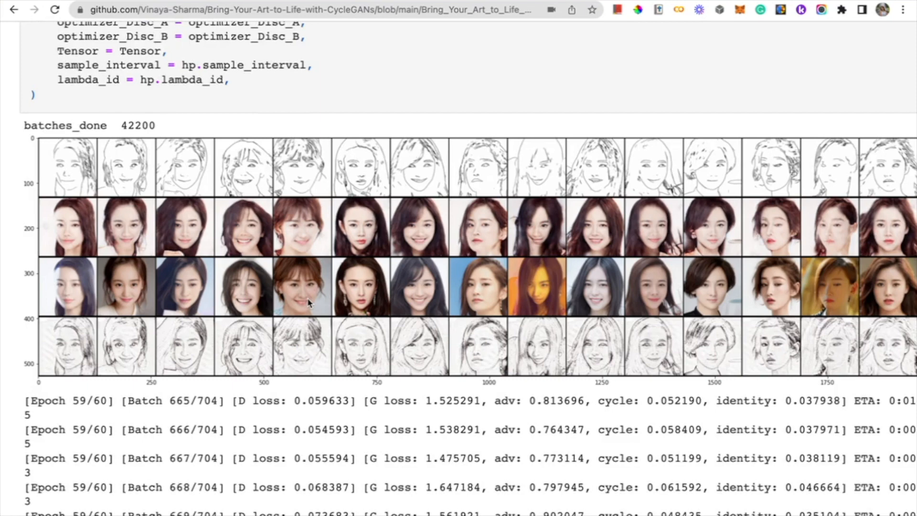
pyautogui.moveTo(375, 376)
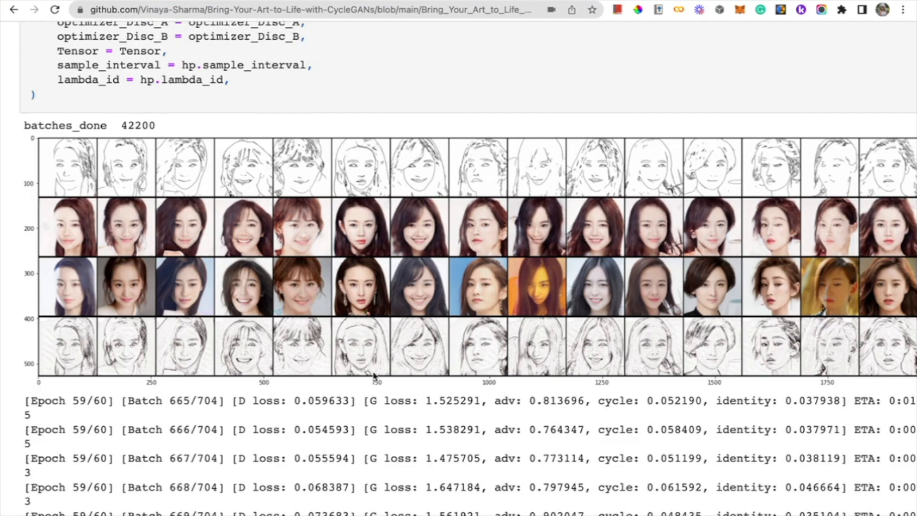
pyautogui.moveTo(295, 370)
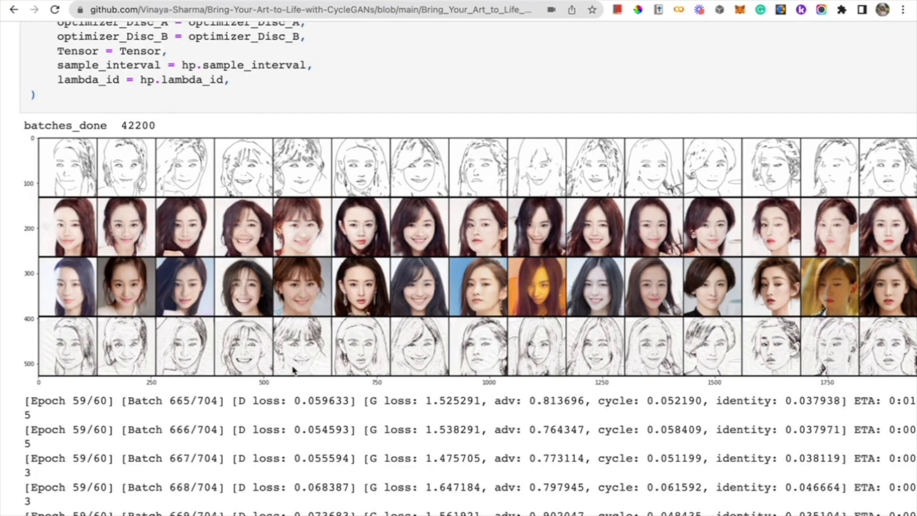
pyautogui.moveTo(263, 341)
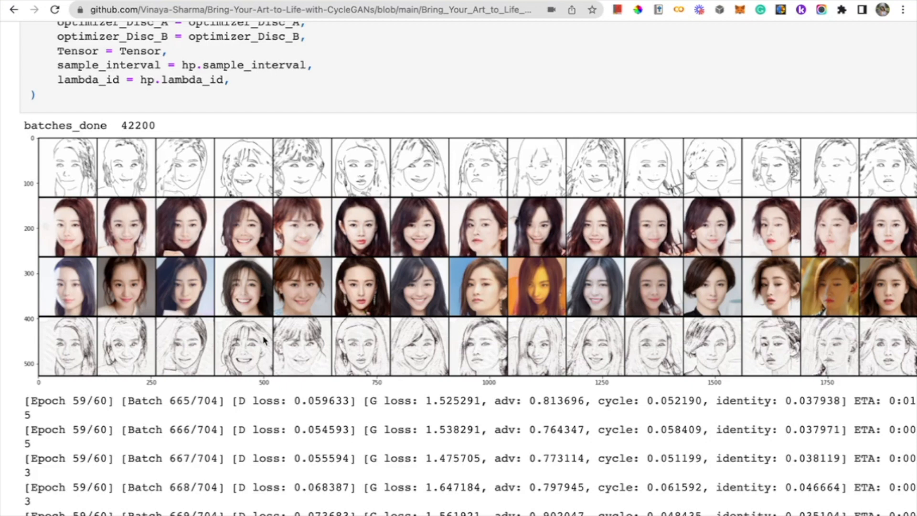
pyautogui.moveTo(354, 158)
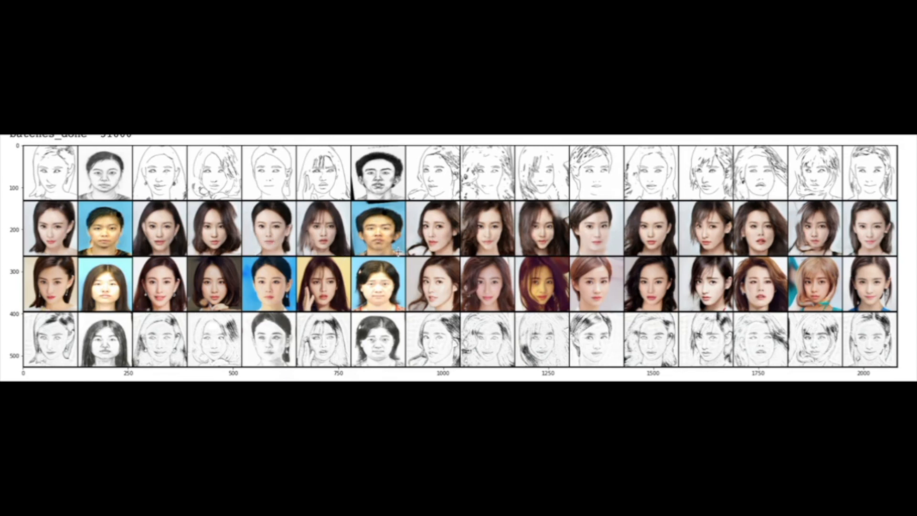
pyautogui.moveTo(527, 259)
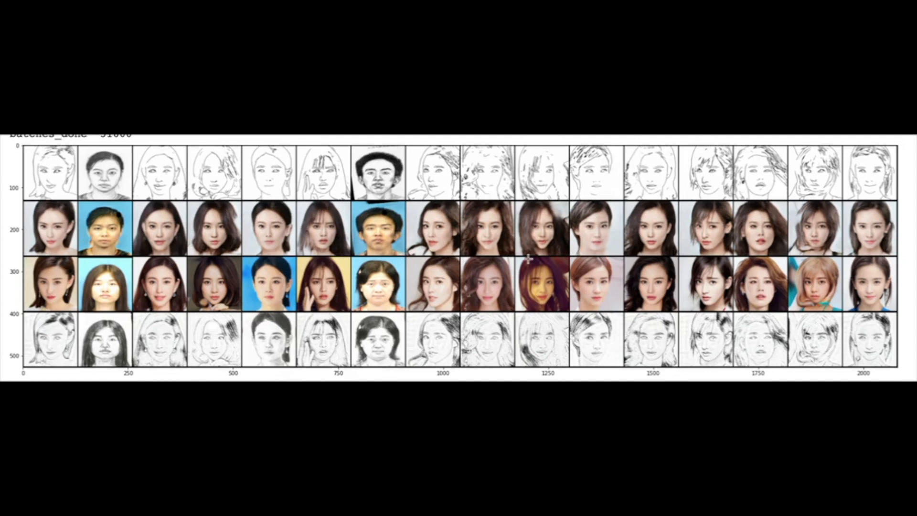
pyautogui.moveTo(572, 266)
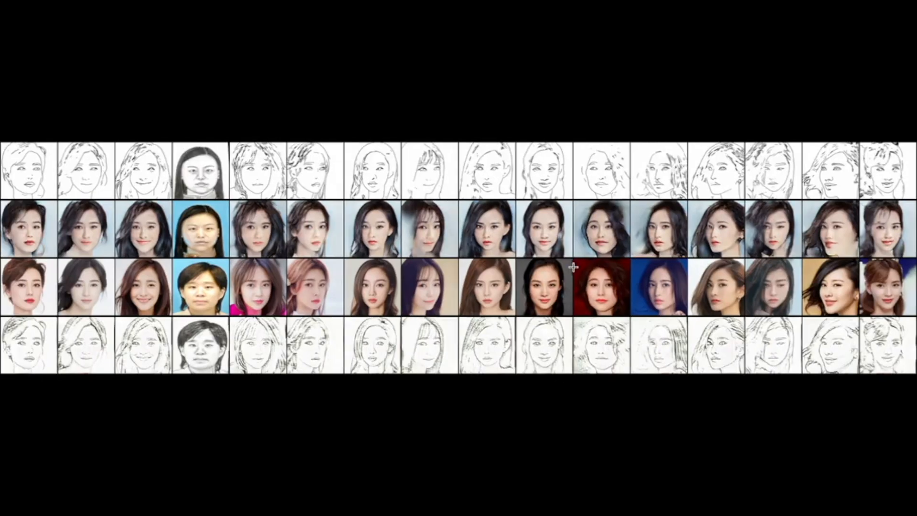
pyautogui.moveTo(574, 250)
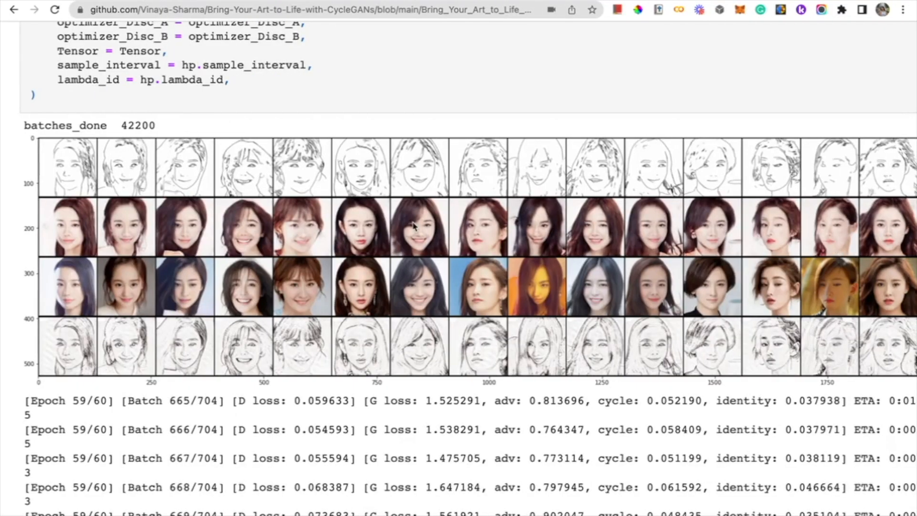
pyautogui.moveTo(292, 212)
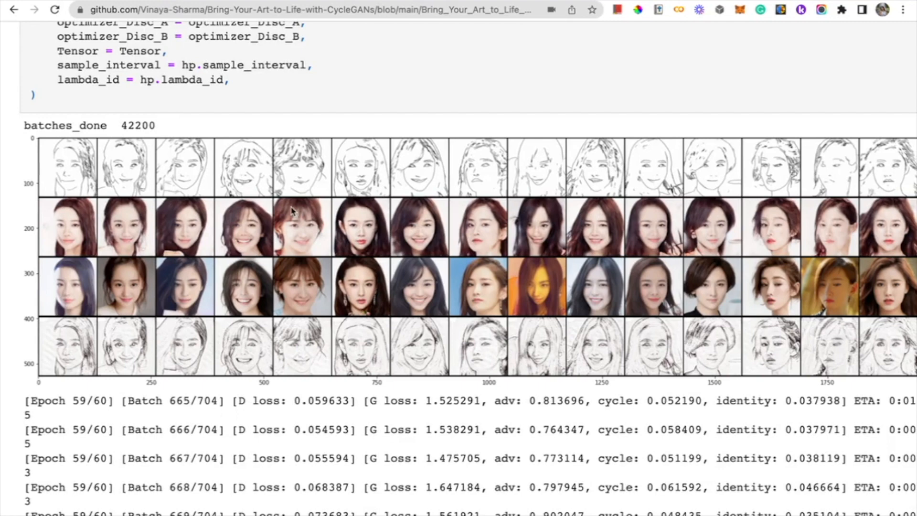
pyautogui.moveTo(324, 221)
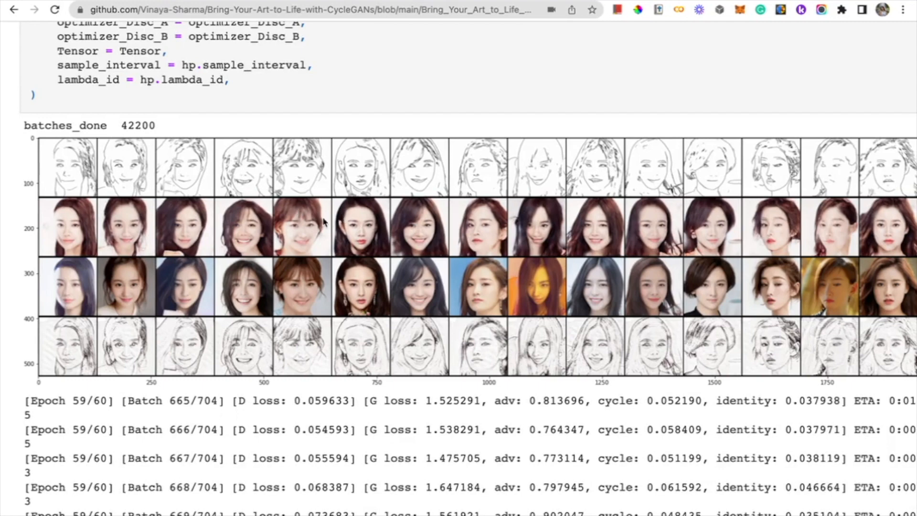
pyautogui.moveTo(332, 253)
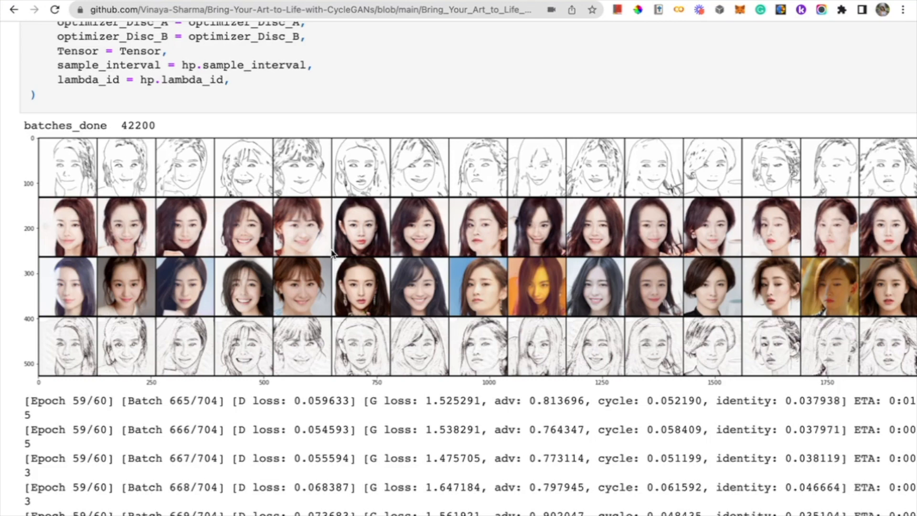
pyautogui.moveTo(362, 265)
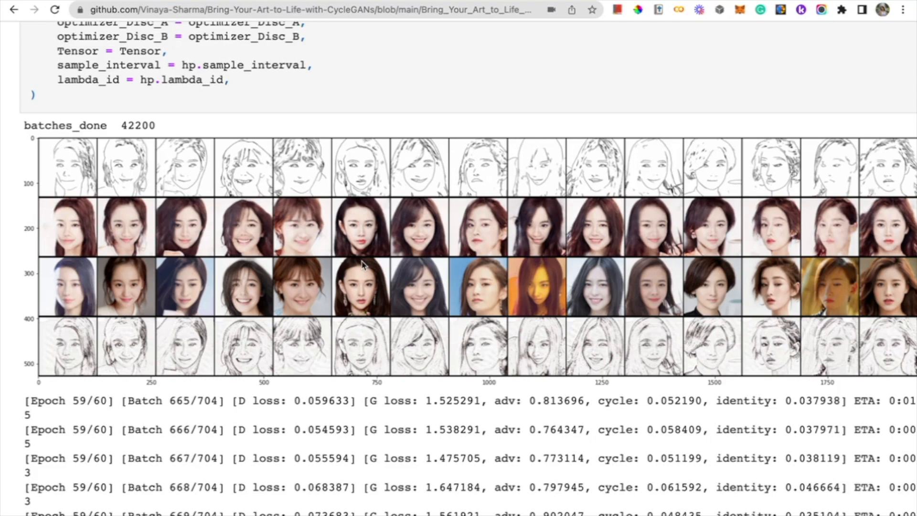
pyautogui.moveTo(359, 268)
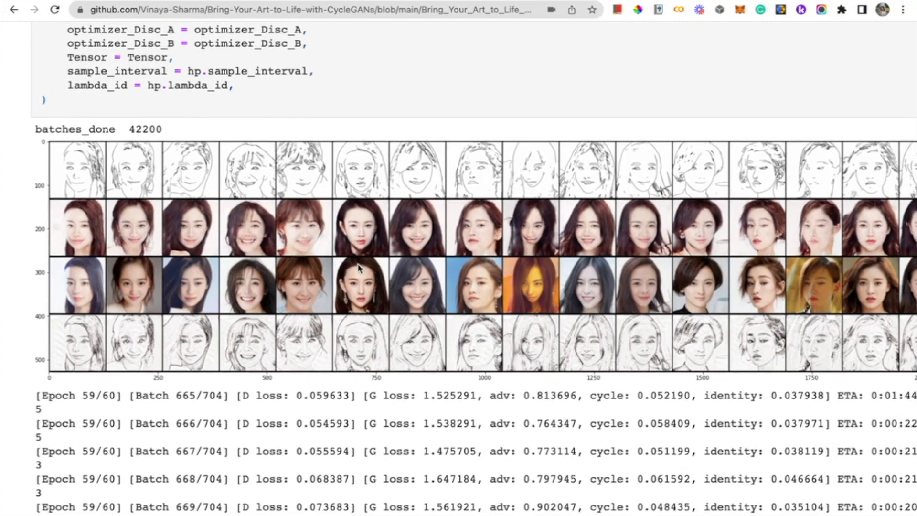
pyautogui.scroll(-3)
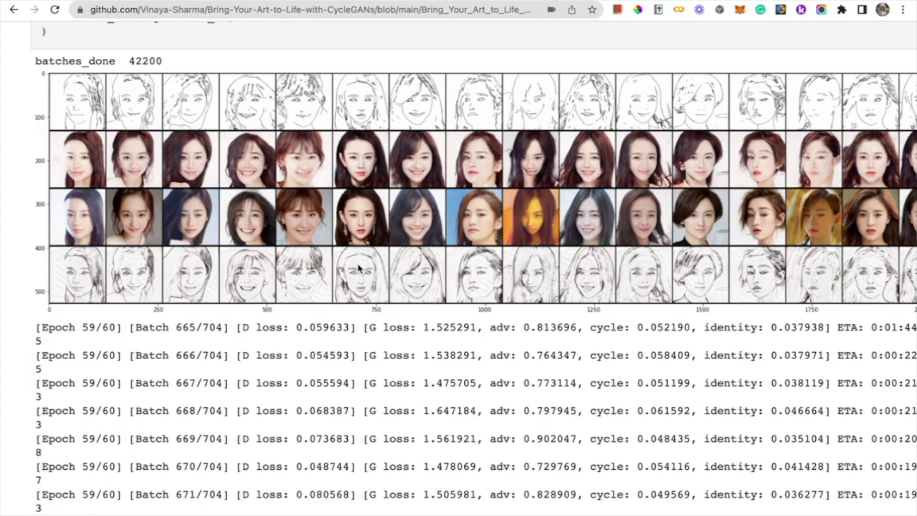
pyautogui.scroll(-3)
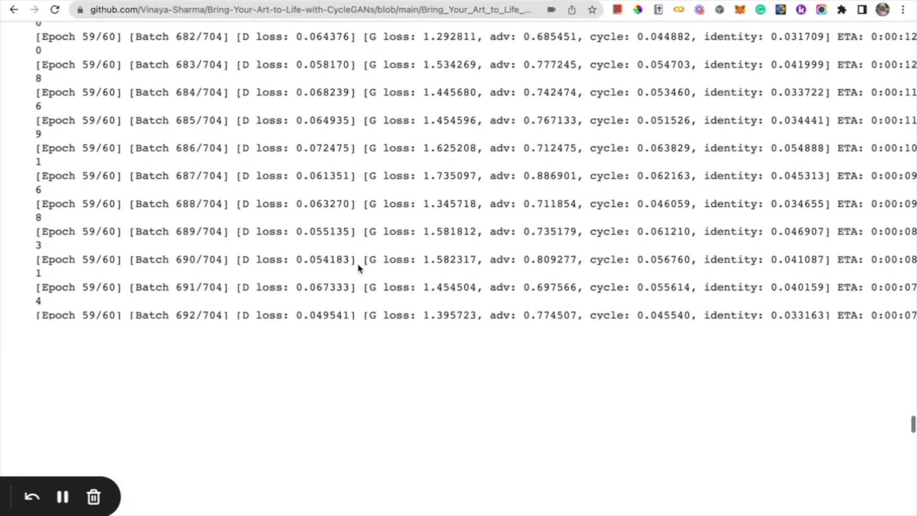
pyautogui.scroll(3)
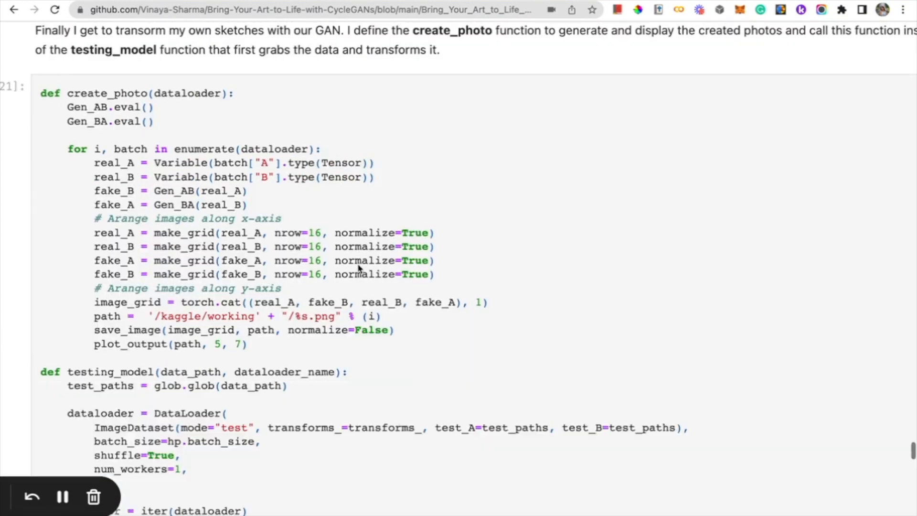
pyautogui.scroll(-3)
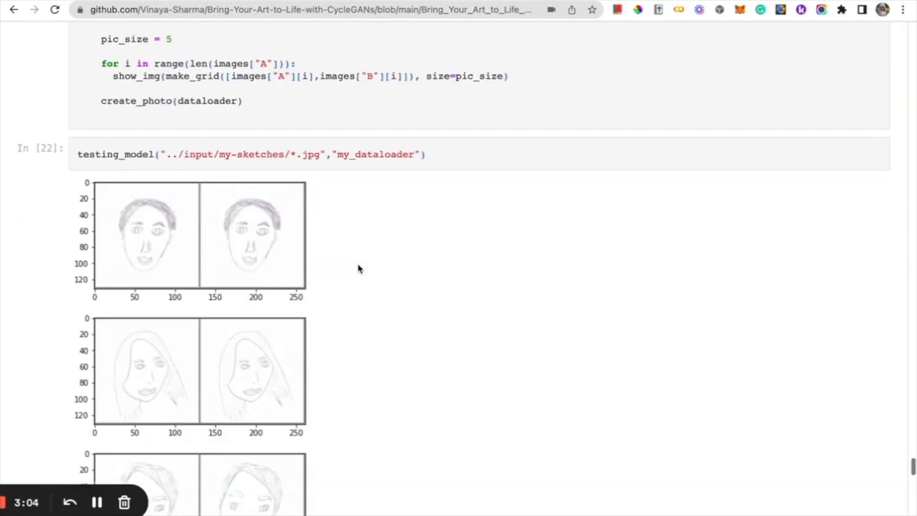
pyautogui.scroll(-3)
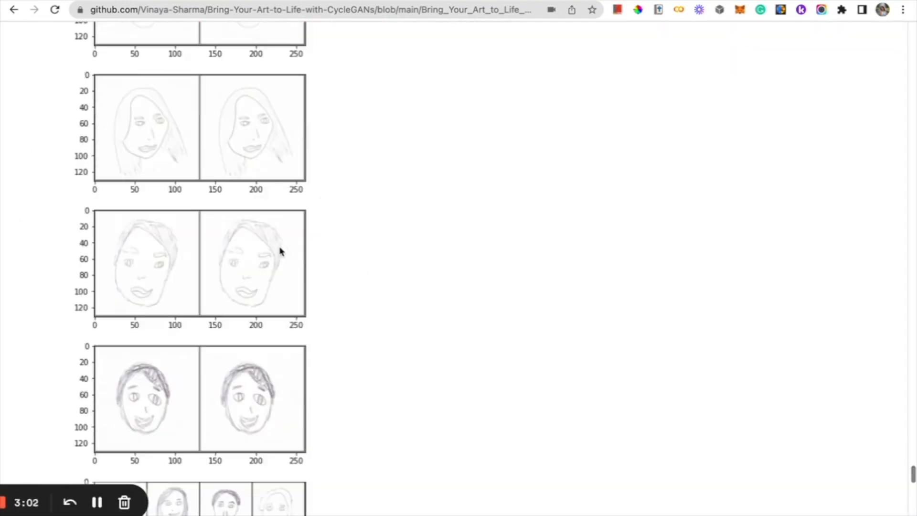
pyautogui.scroll(-3)
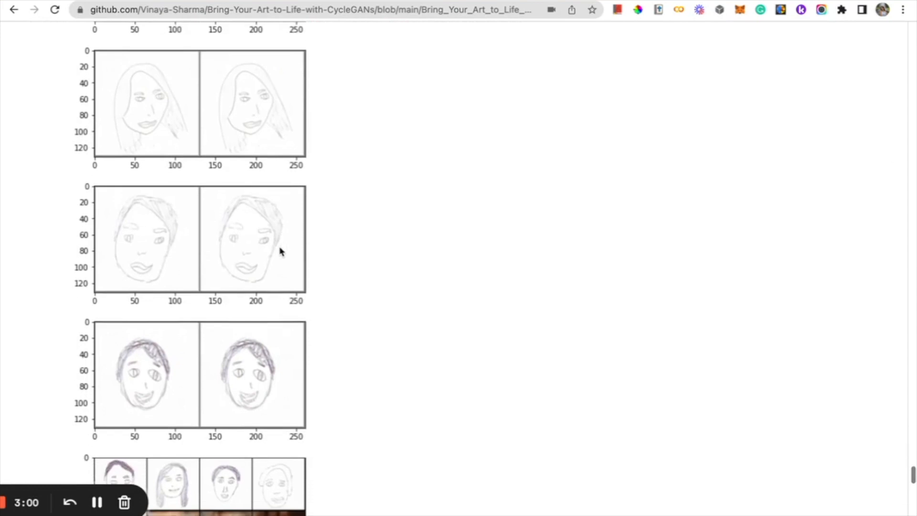
pyautogui.scroll(-3)
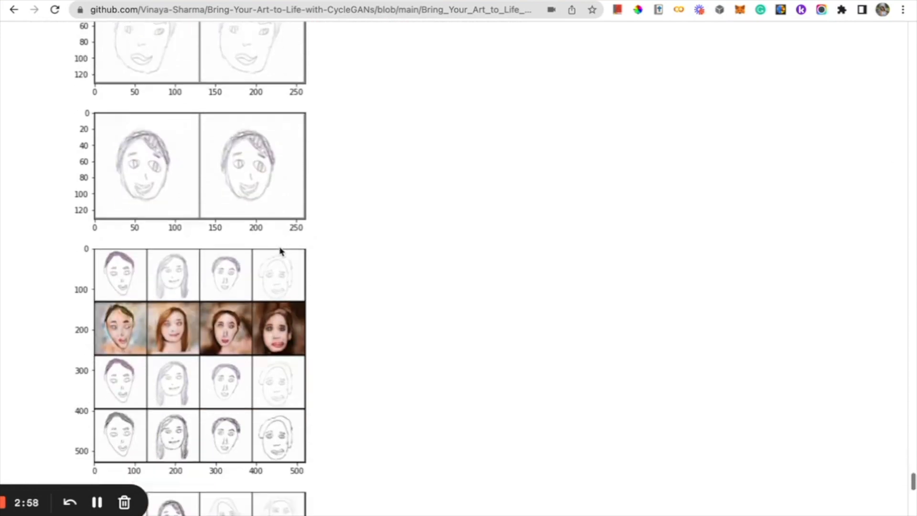
pyautogui.scroll(-3)
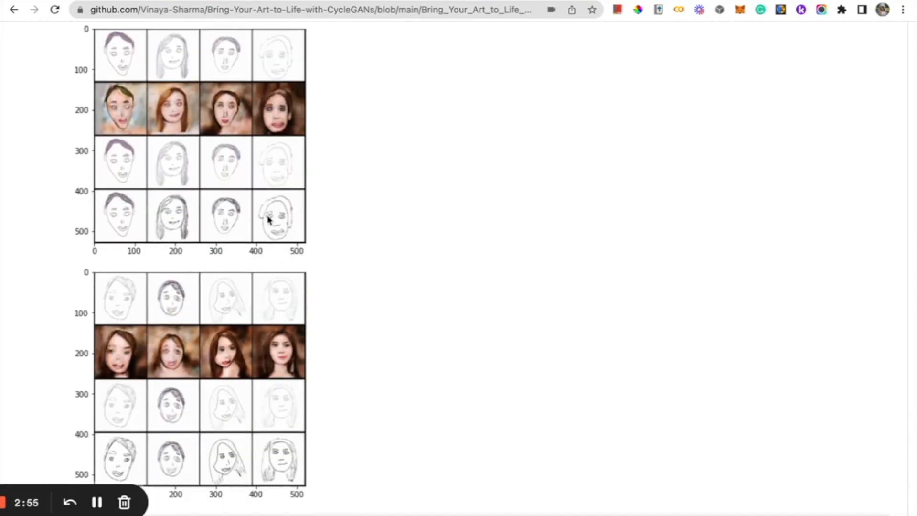
pyautogui.scroll(-3)
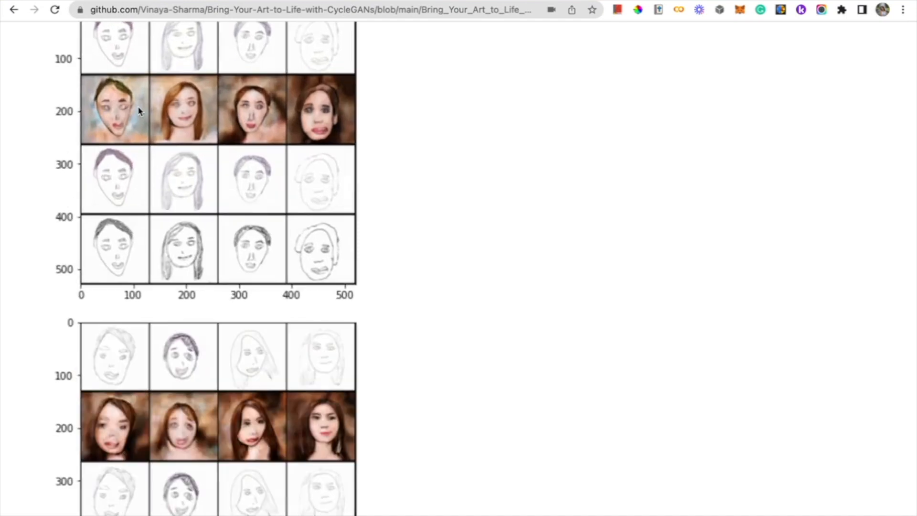
pyautogui.scroll(3)
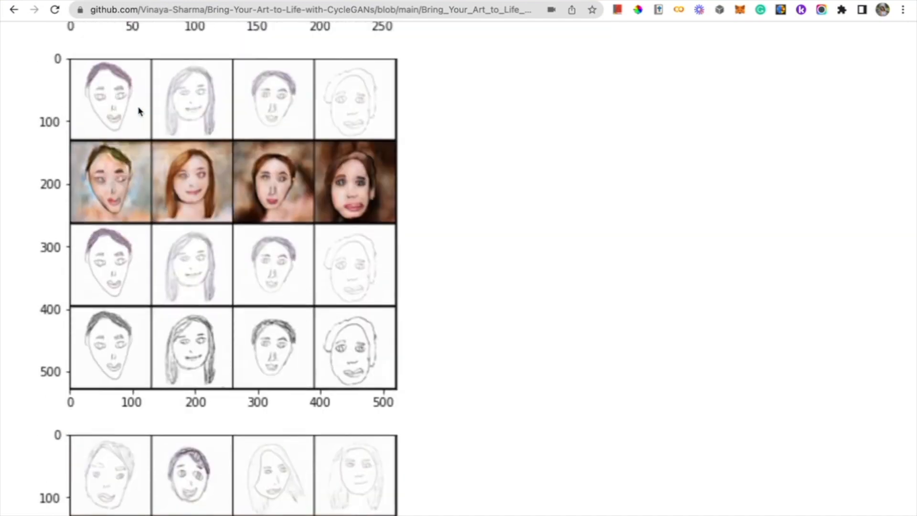
pyautogui.scroll(-3)
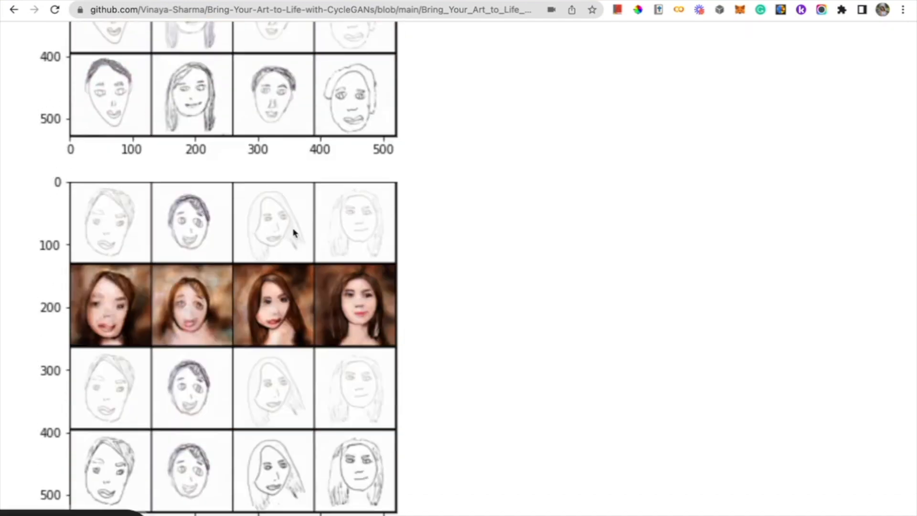
pyautogui.scroll(-3)
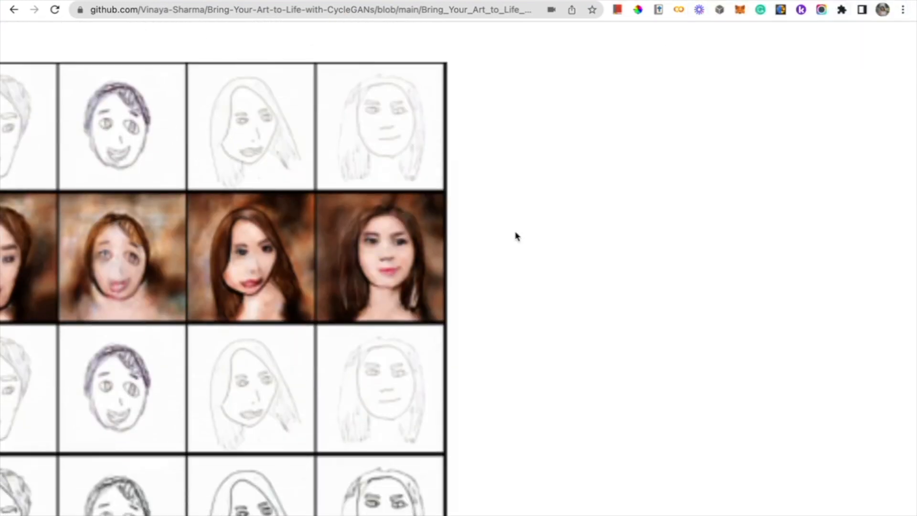
pyautogui.moveTo(420, 224)
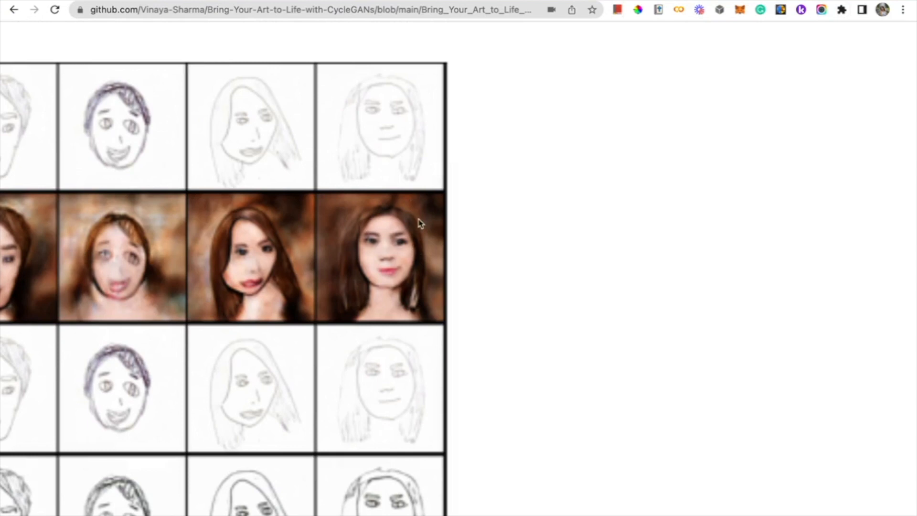
pyautogui.moveTo(438, 281)
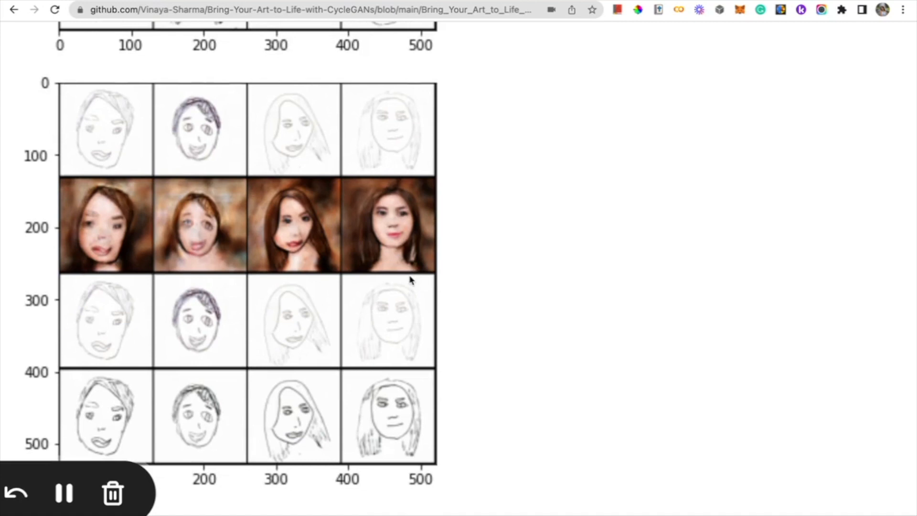
pyautogui.scroll(-3)
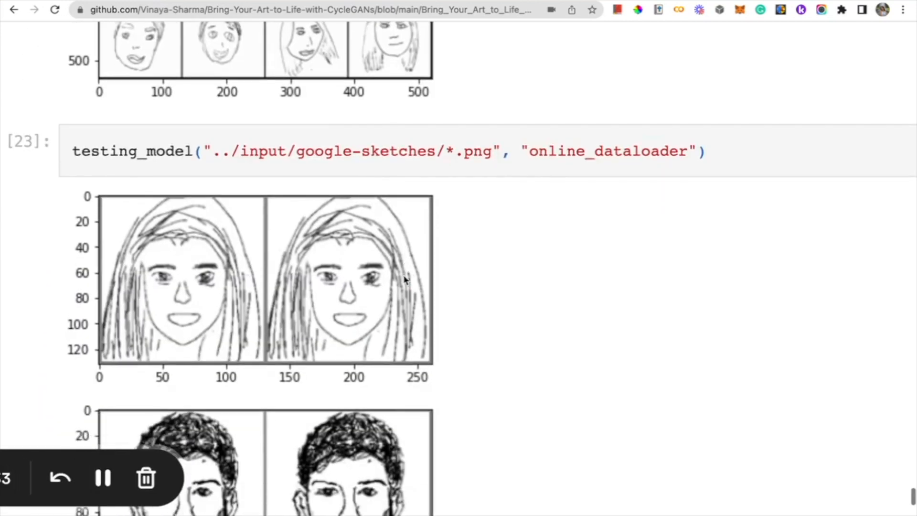
pyautogui.scroll(3)
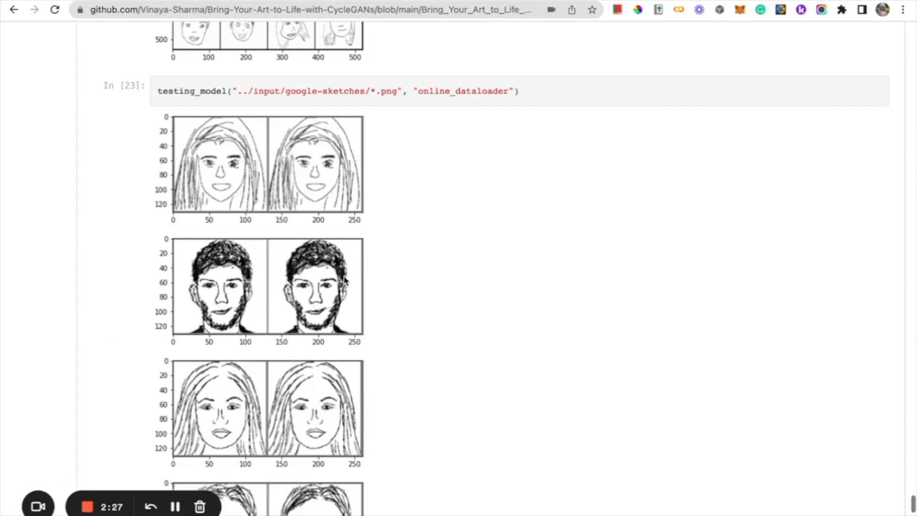
pyautogui.scroll(-3)
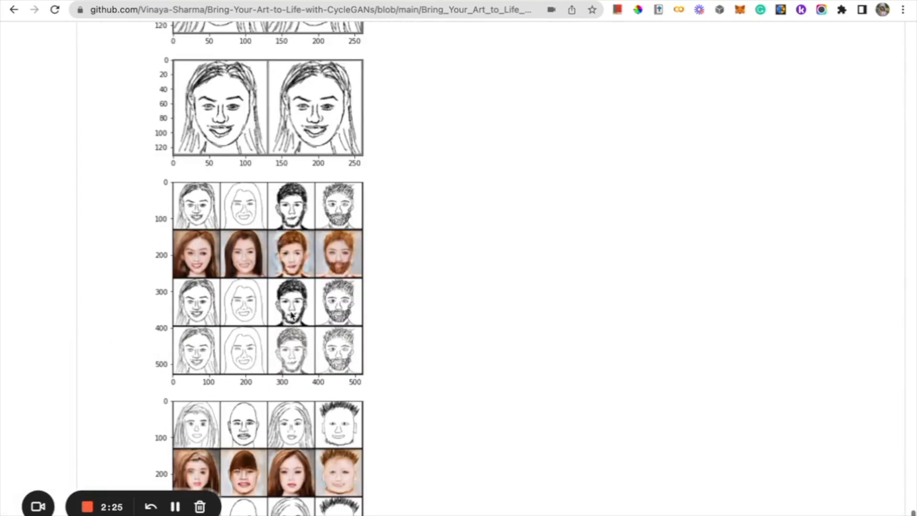
pyautogui.scroll(-3)
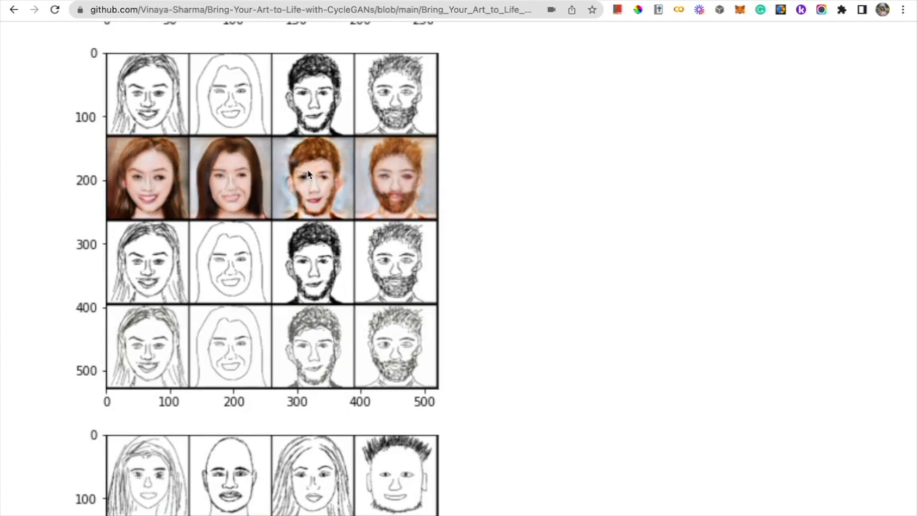
pyautogui.scroll(-3)
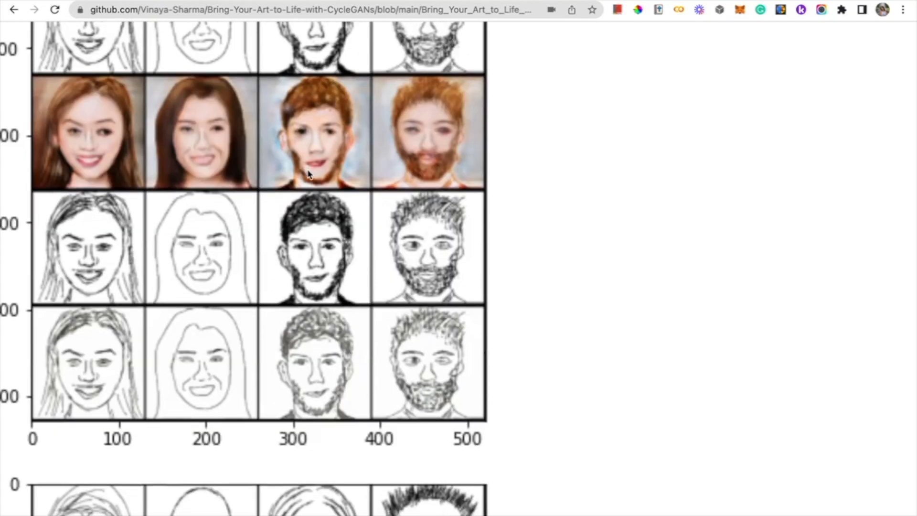